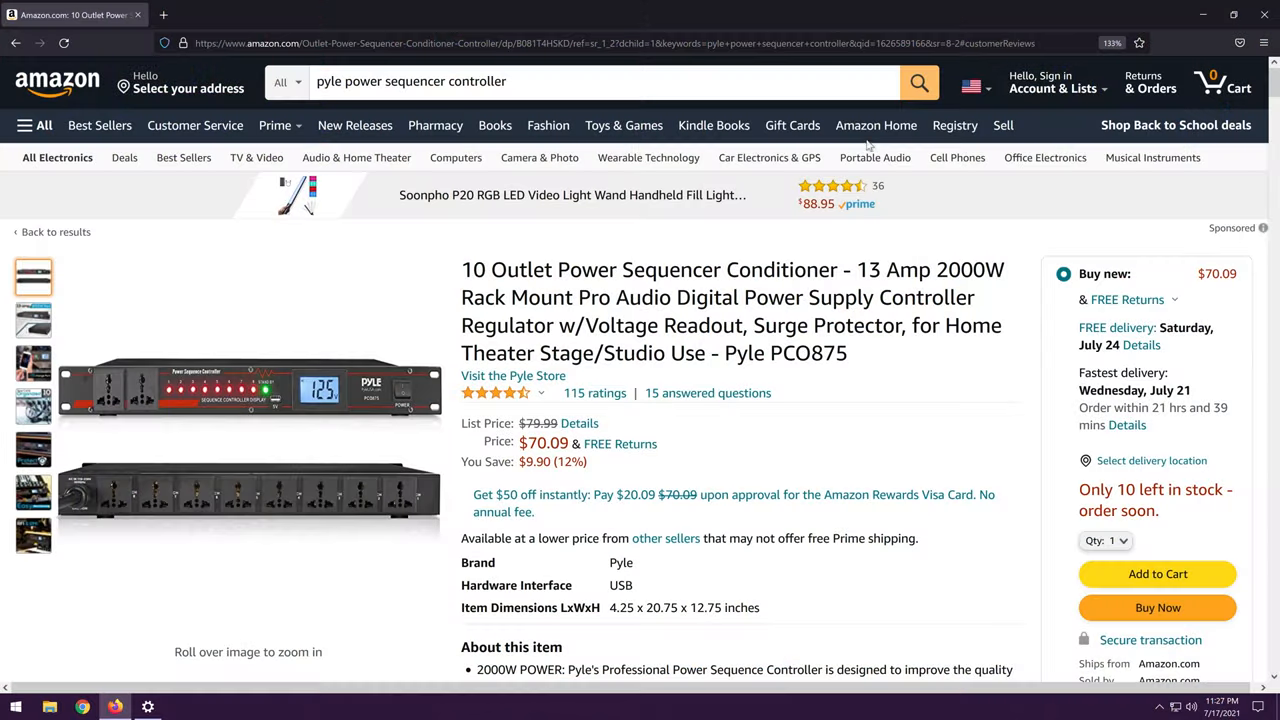
pyautogui.moveTo(512, 220)
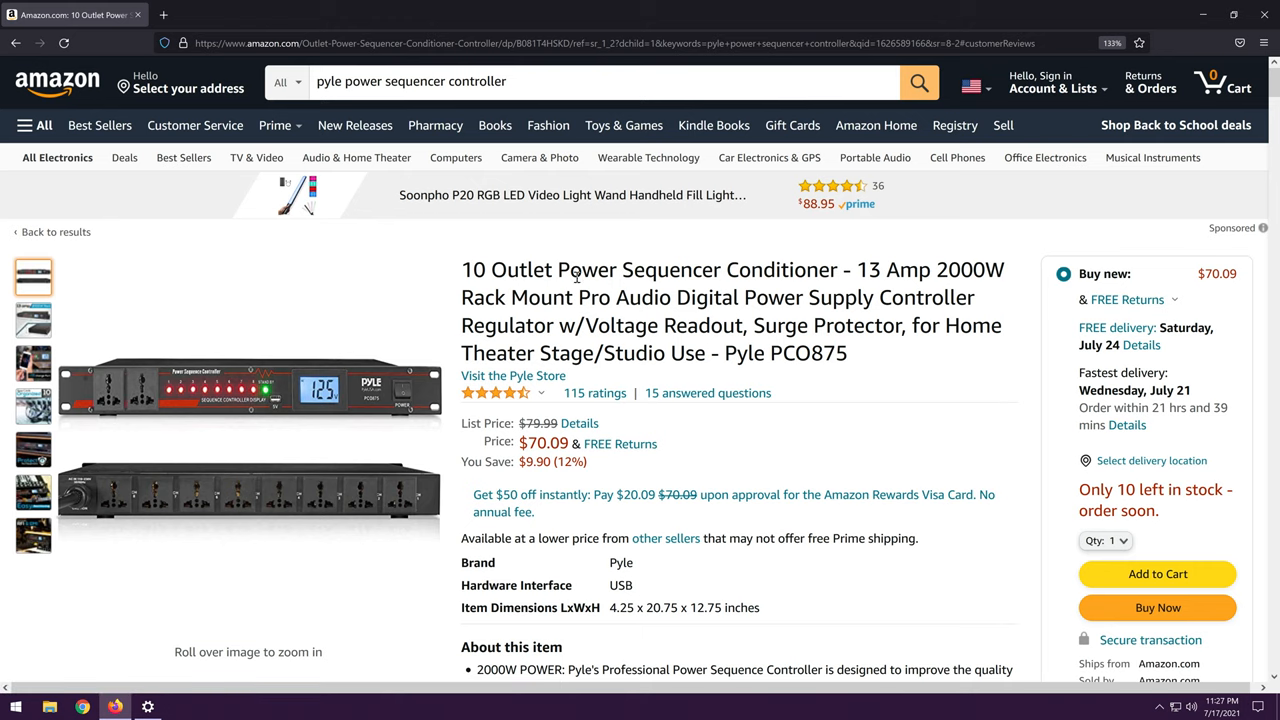
pyautogui.moveTo(120, 500)
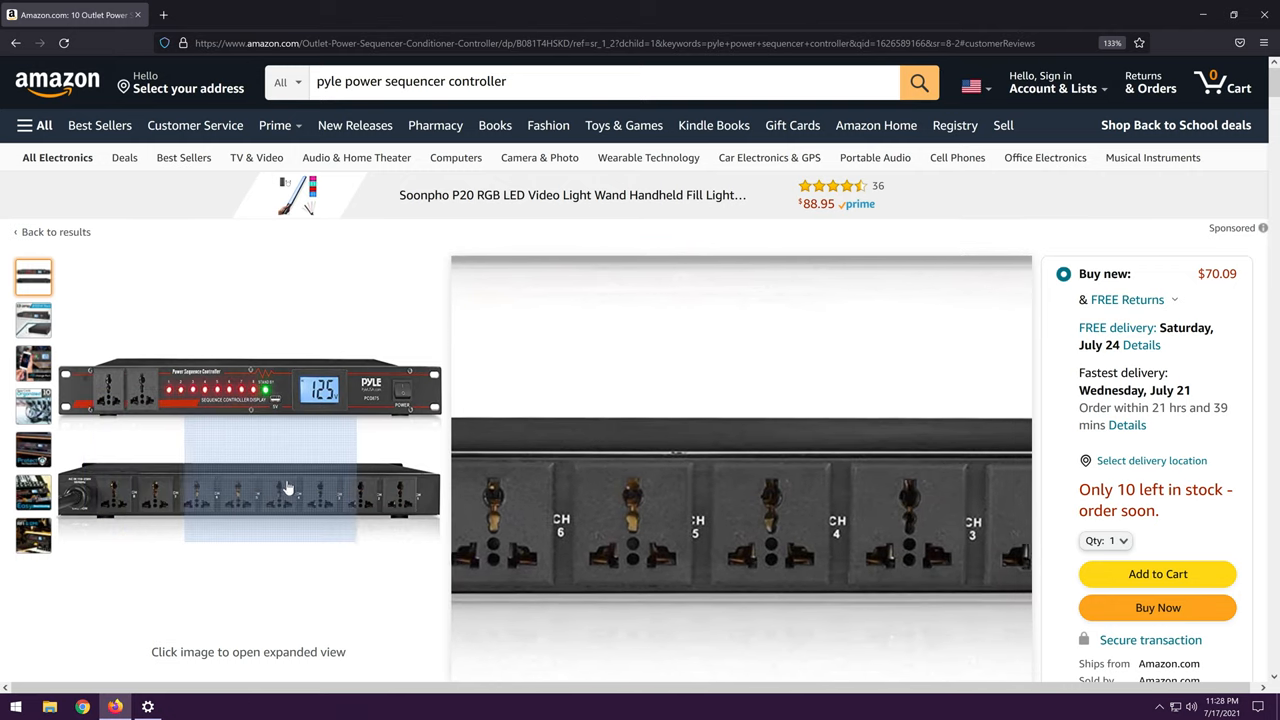
pyautogui.moveTo(342, 496)
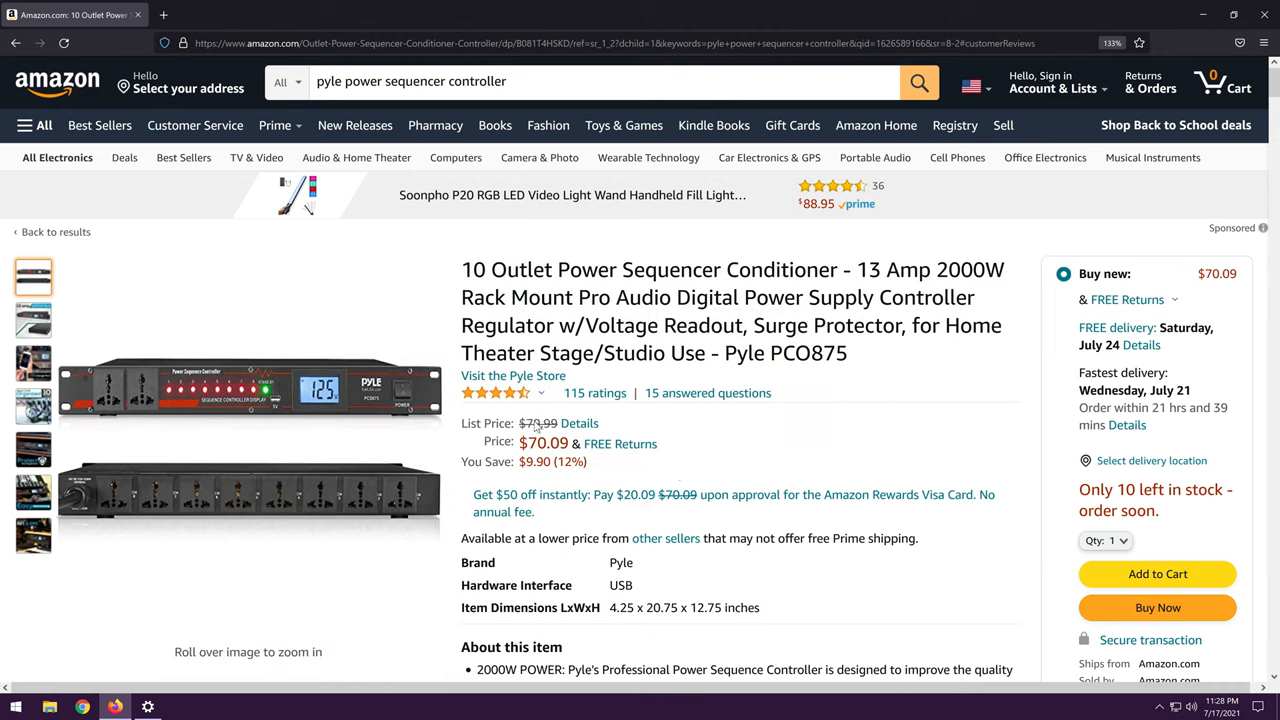
pyautogui.moveTo(642, 464)
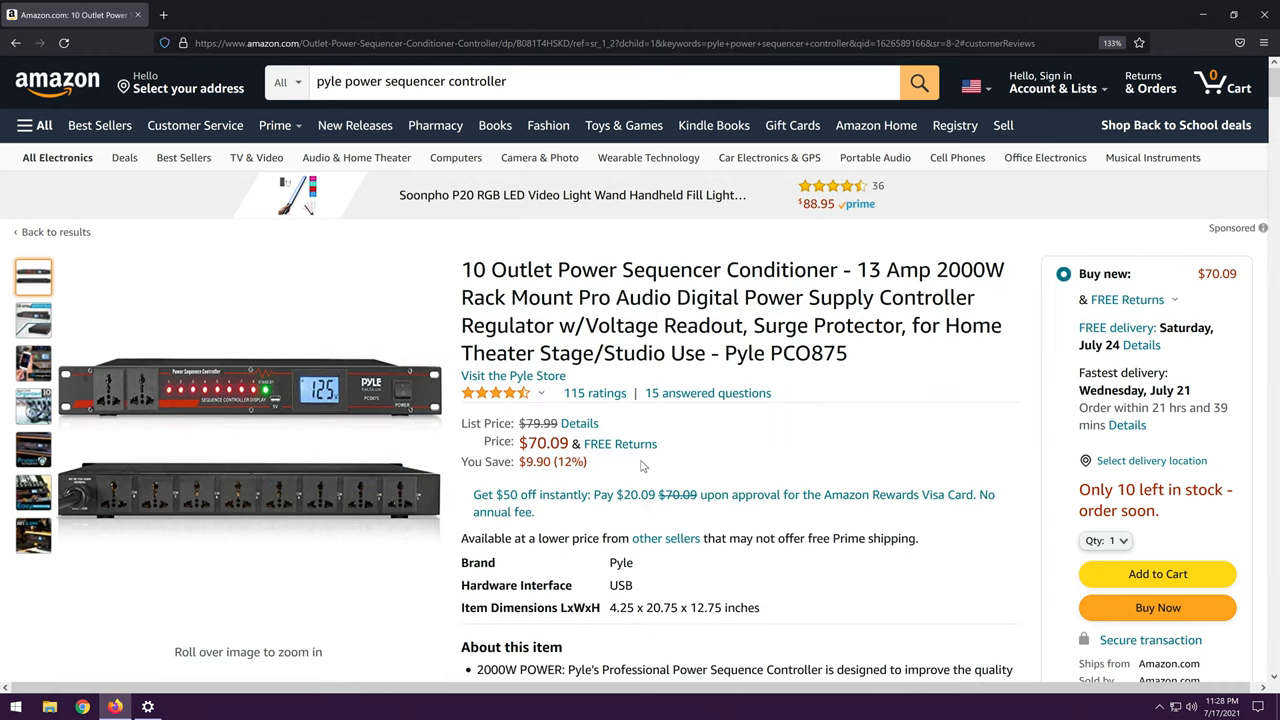
pyautogui.moveTo(708, 428)
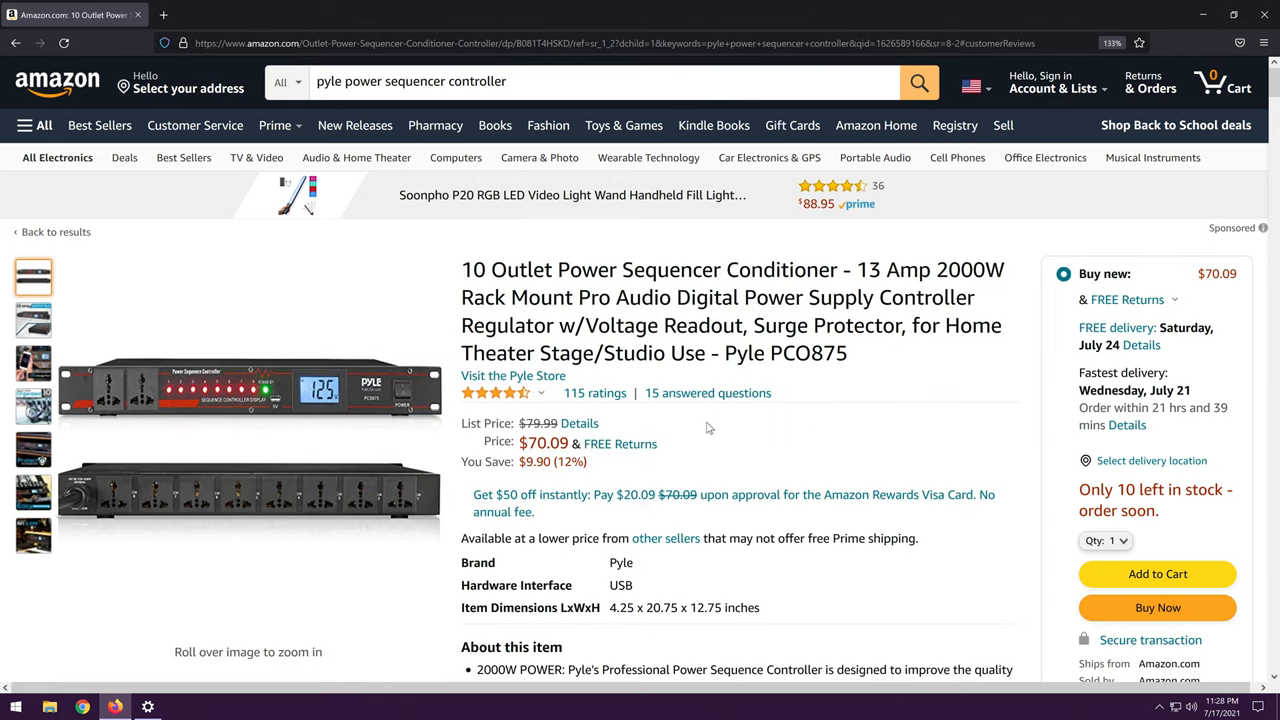
pyautogui.moveTo(630, 248)
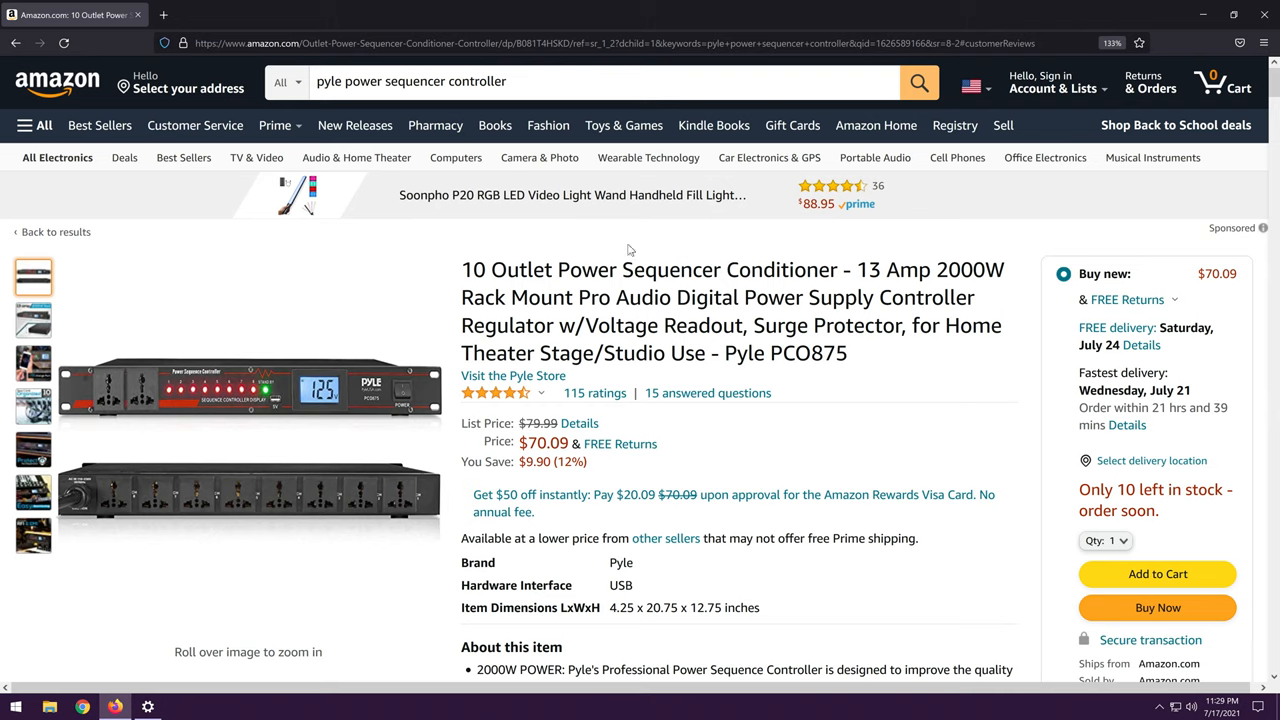
pyautogui.moveTo(696, 258)
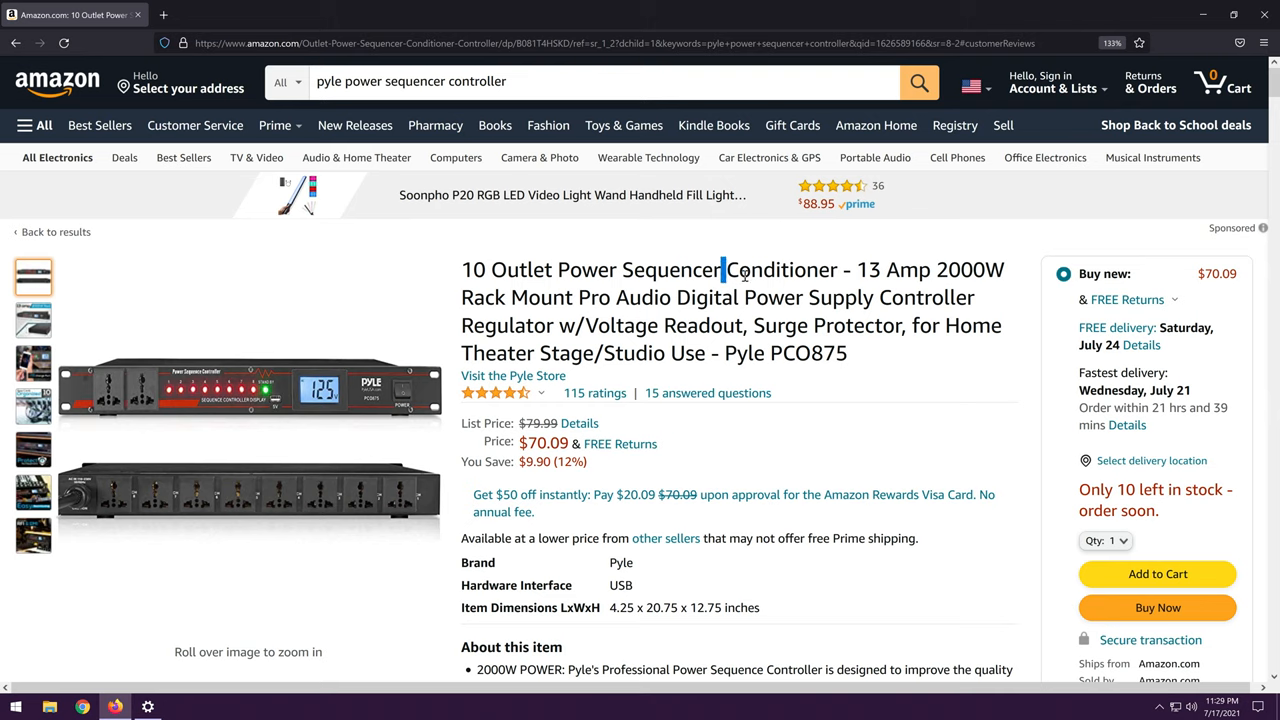
# Emphasise the title's Conditioner, 13 Amp 2000W rating and Regulator claims in turn.
pyautogui.doubleClick(780, 270)
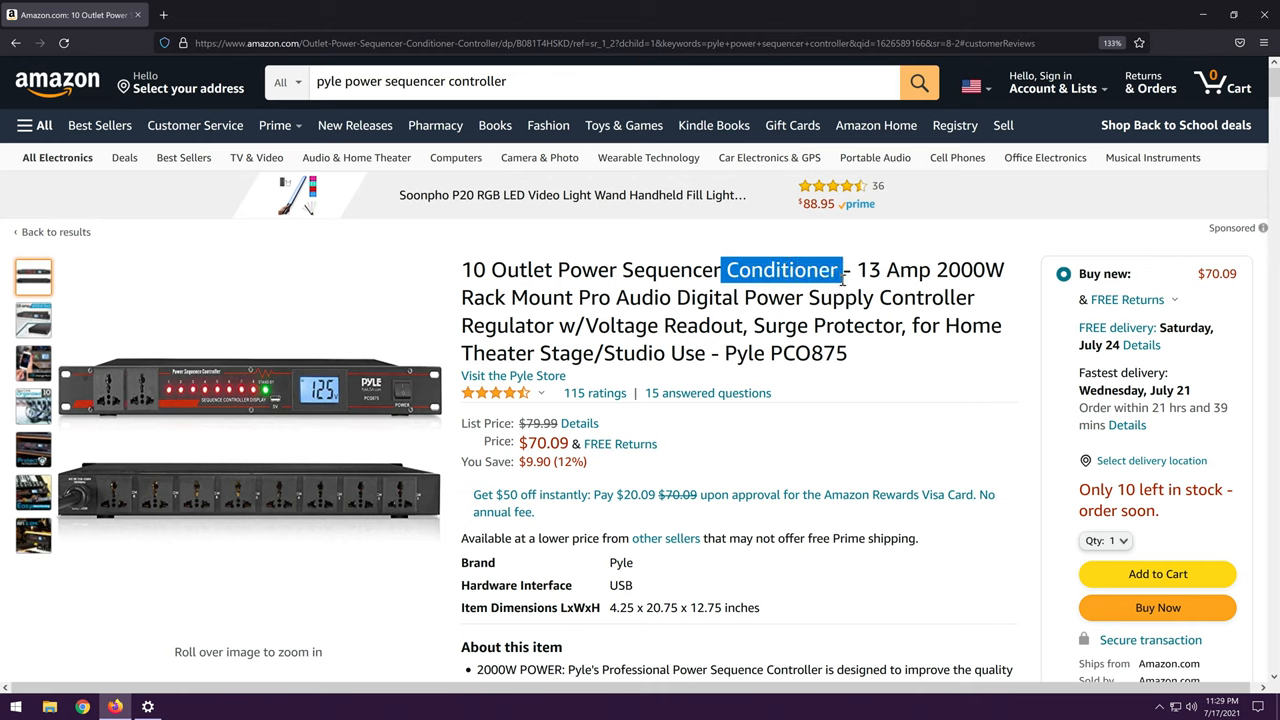
pyautogui.moveTo(716, 270)
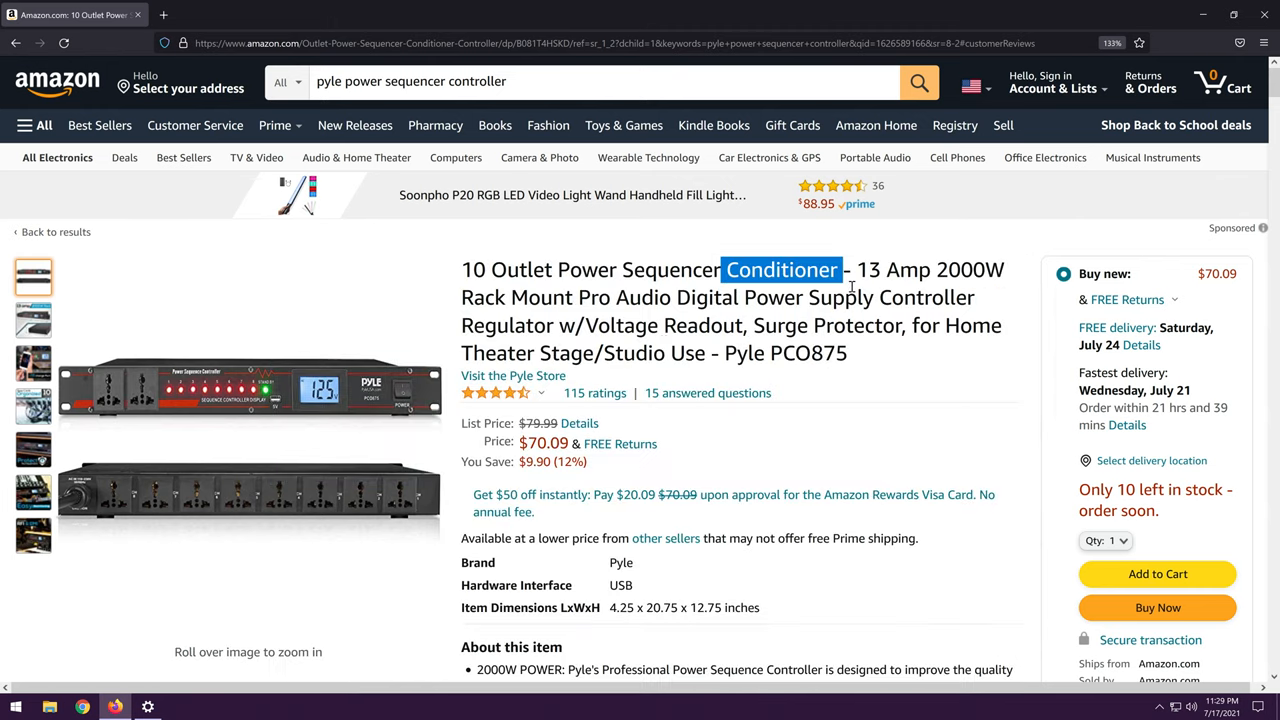
pyautogui.moveTo(858, 268); pyautogui.dragTo(964, 268)
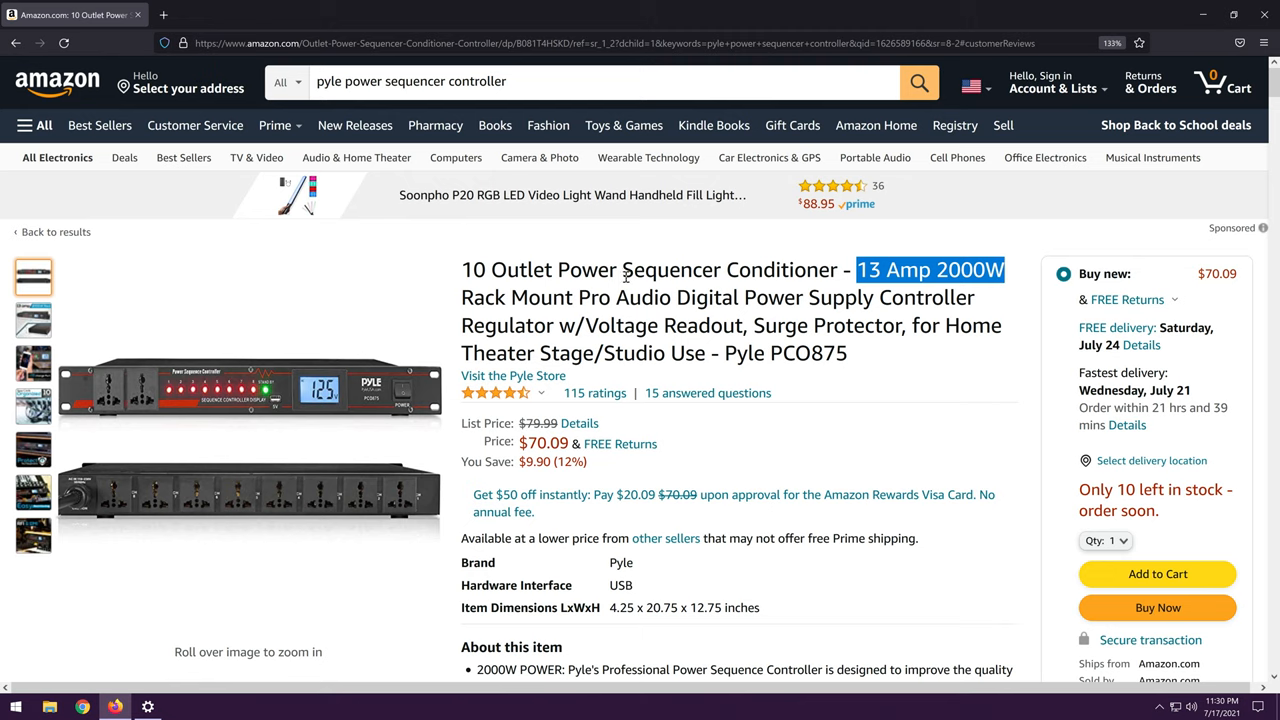
pyautogui.moveTo(412, 418)
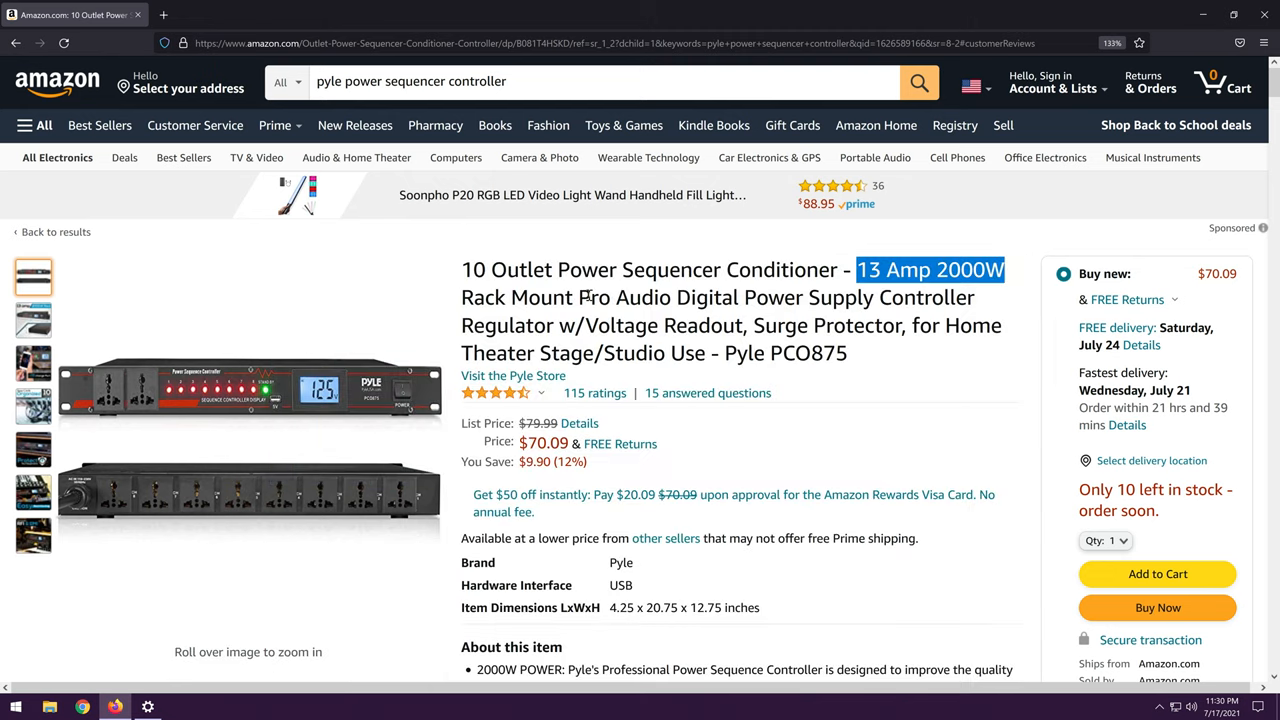
pyautogui.click(582, 296)
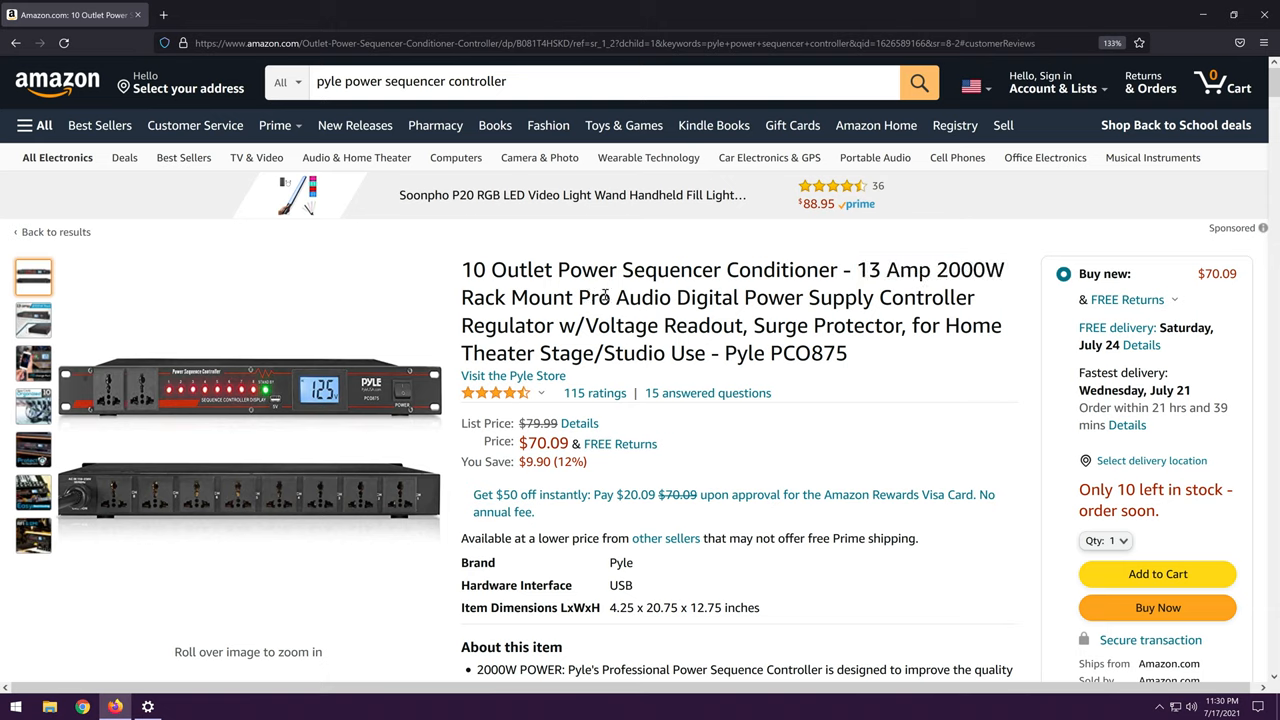
pyautogui.moveTo(764, 312)
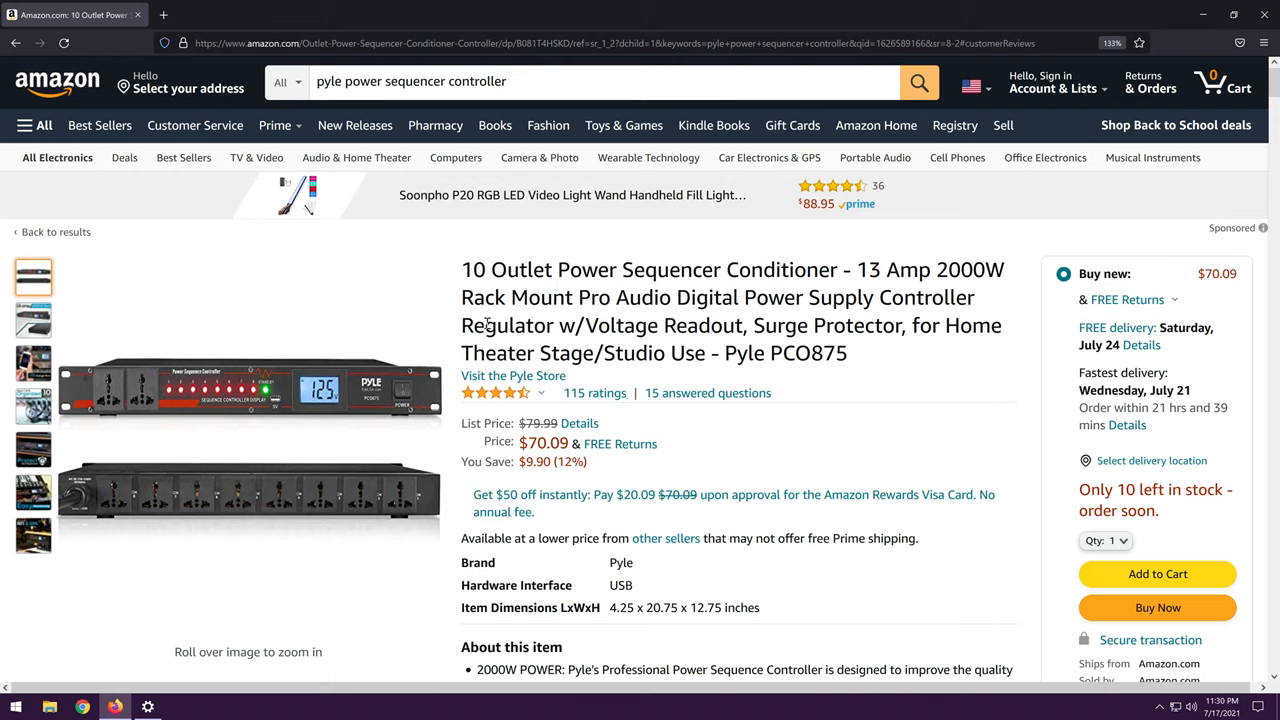
pyautogui.doubleClick(496, 324)
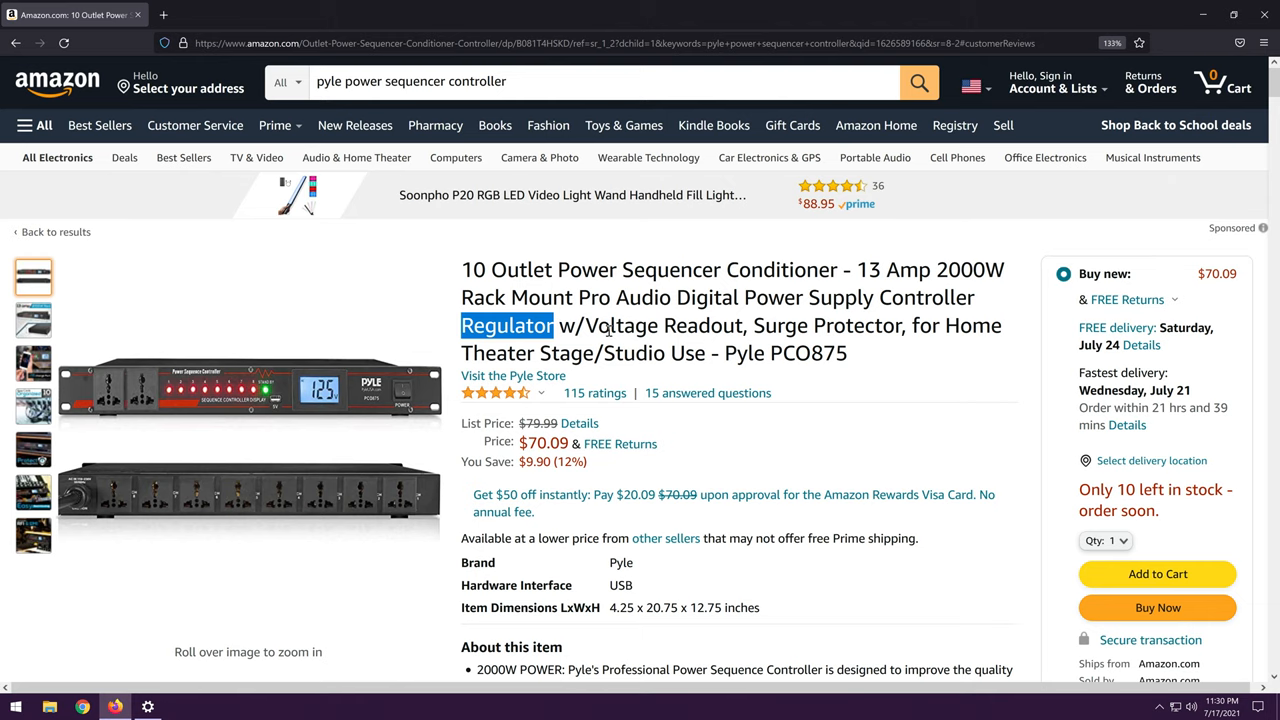
pyautogui.moveTo(904, 384)
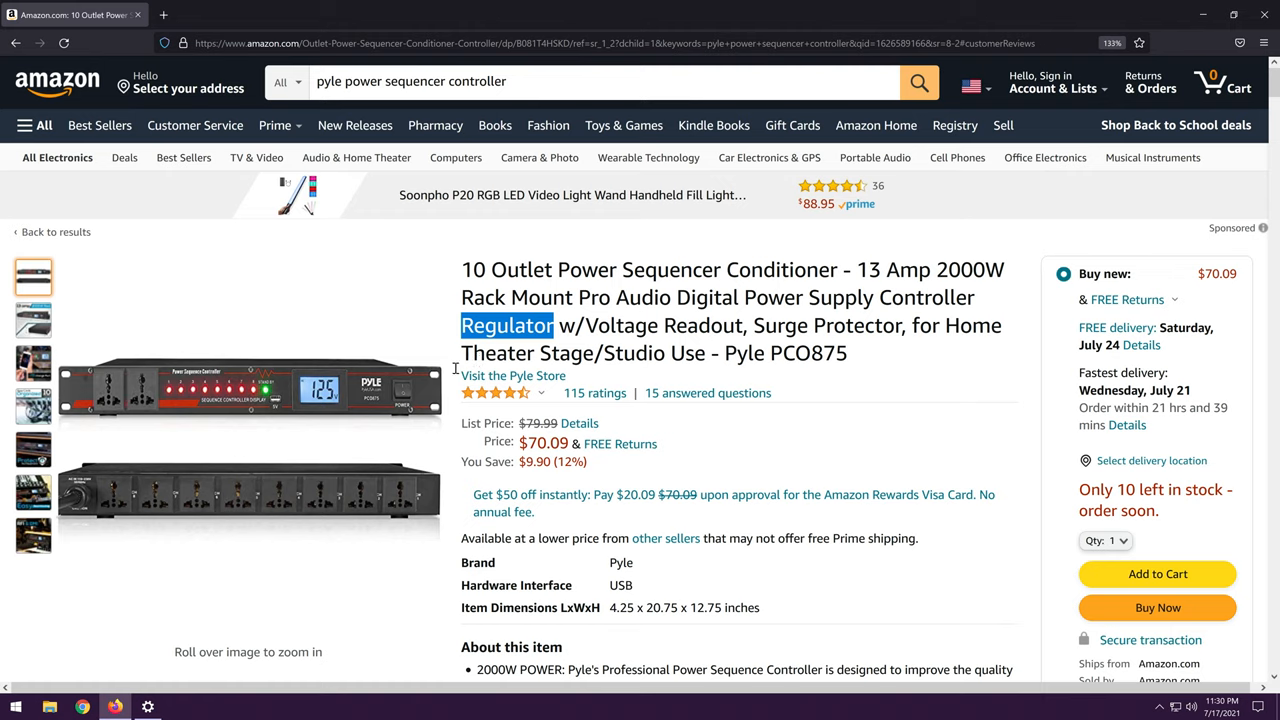
pyautogui.moveTo(248, 402)
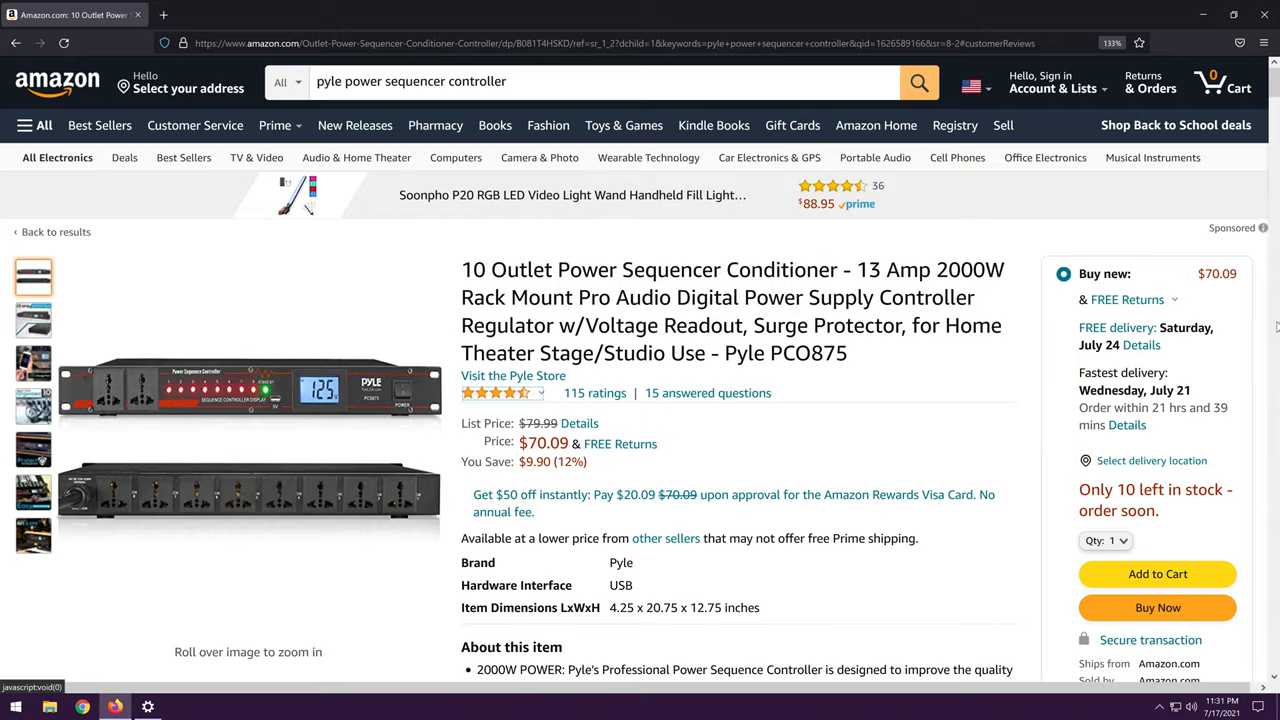
# Highlight the voltage fluctuations protection claim, then reach the front-panel always-on outlets description.
pyautogui.scroll(-3)
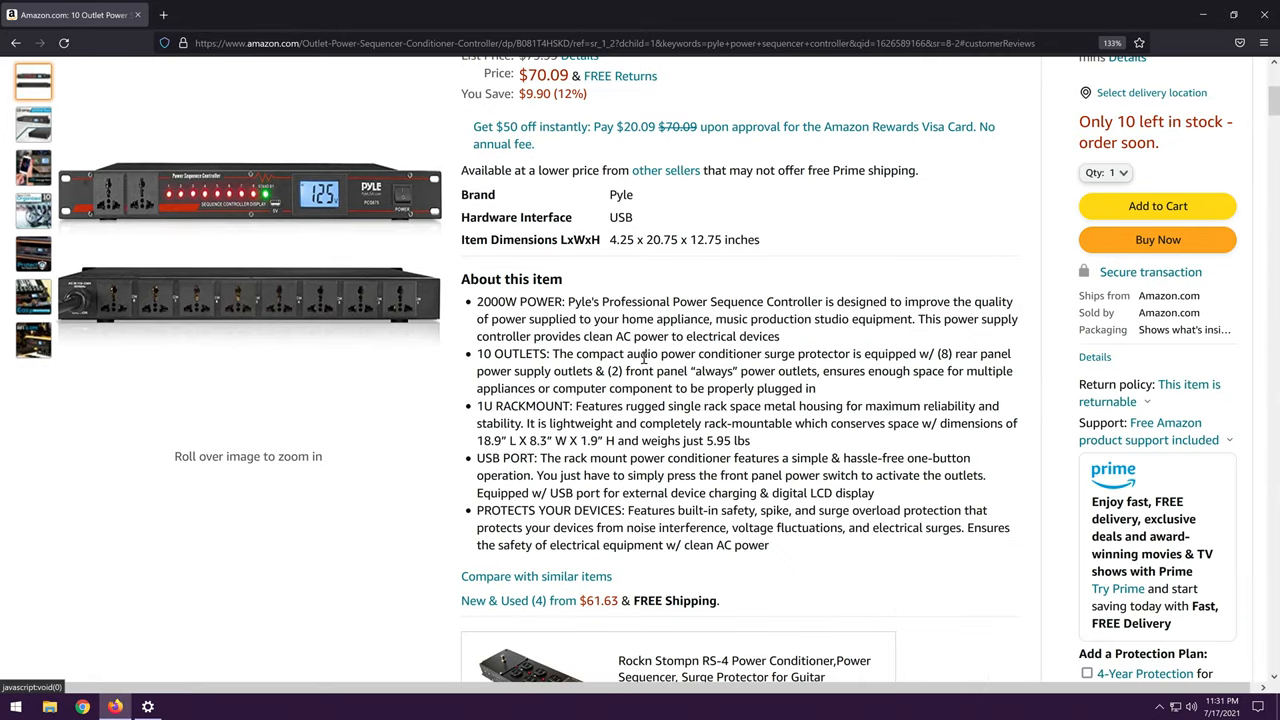
pyautogui.moveTo(744, 510)
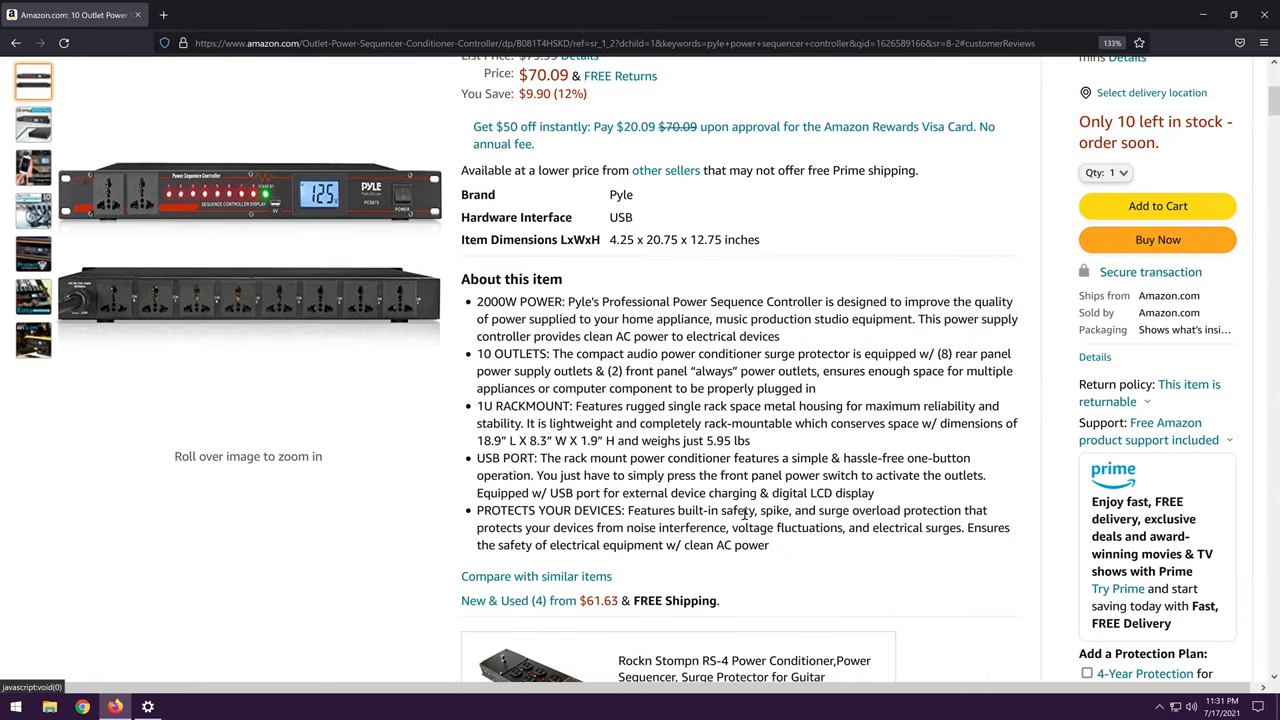
pyautogui.moveTo(884, 516)
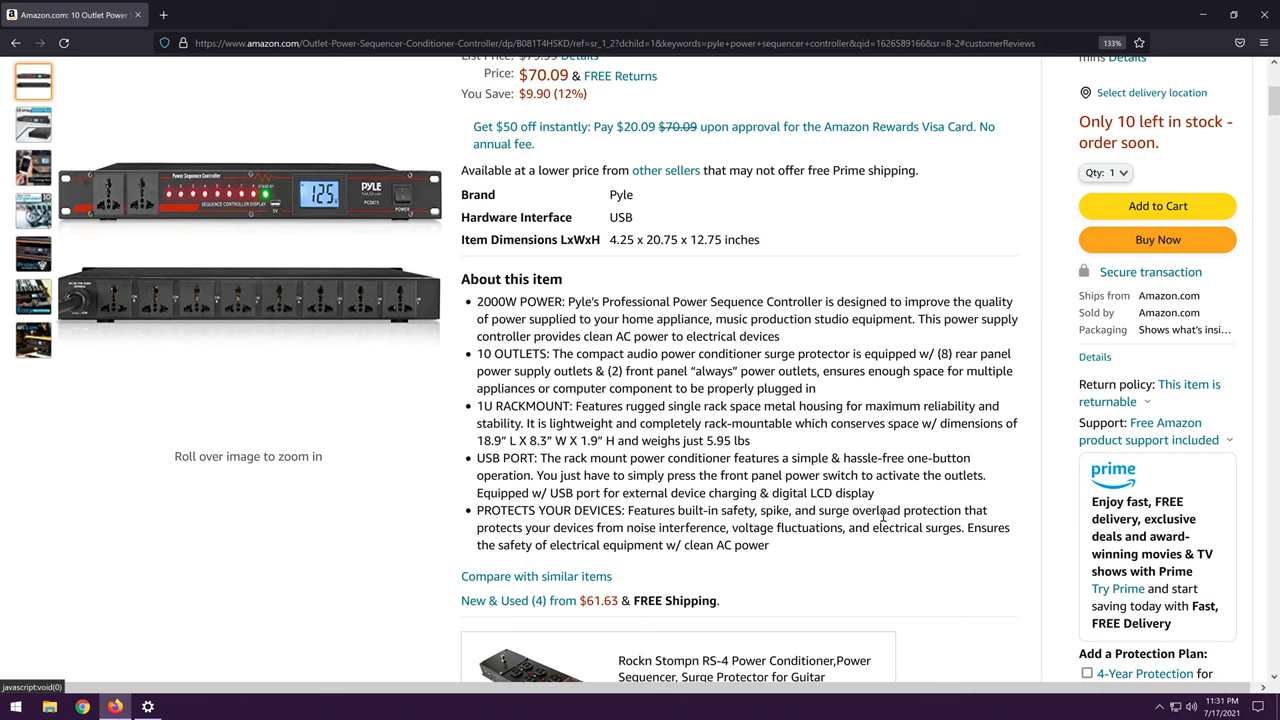
pyautogui.moveTo(616, 522)
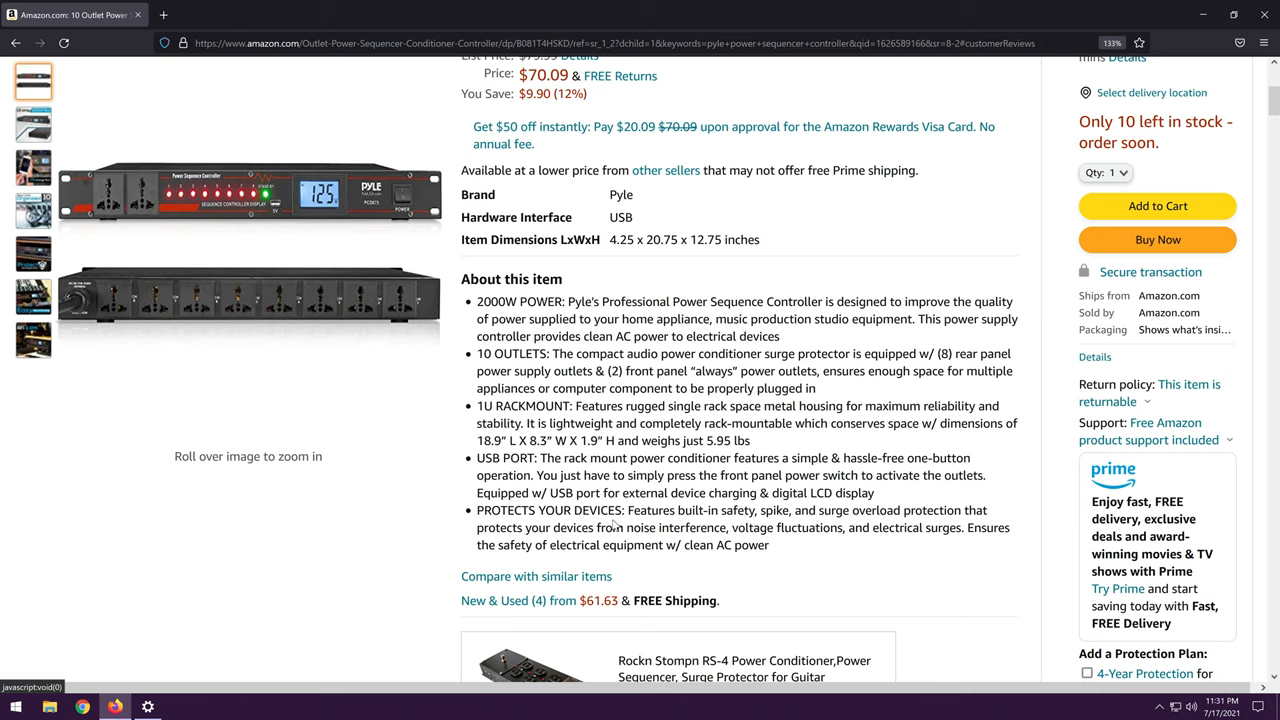
pyautogui.moveTo(744, 520)
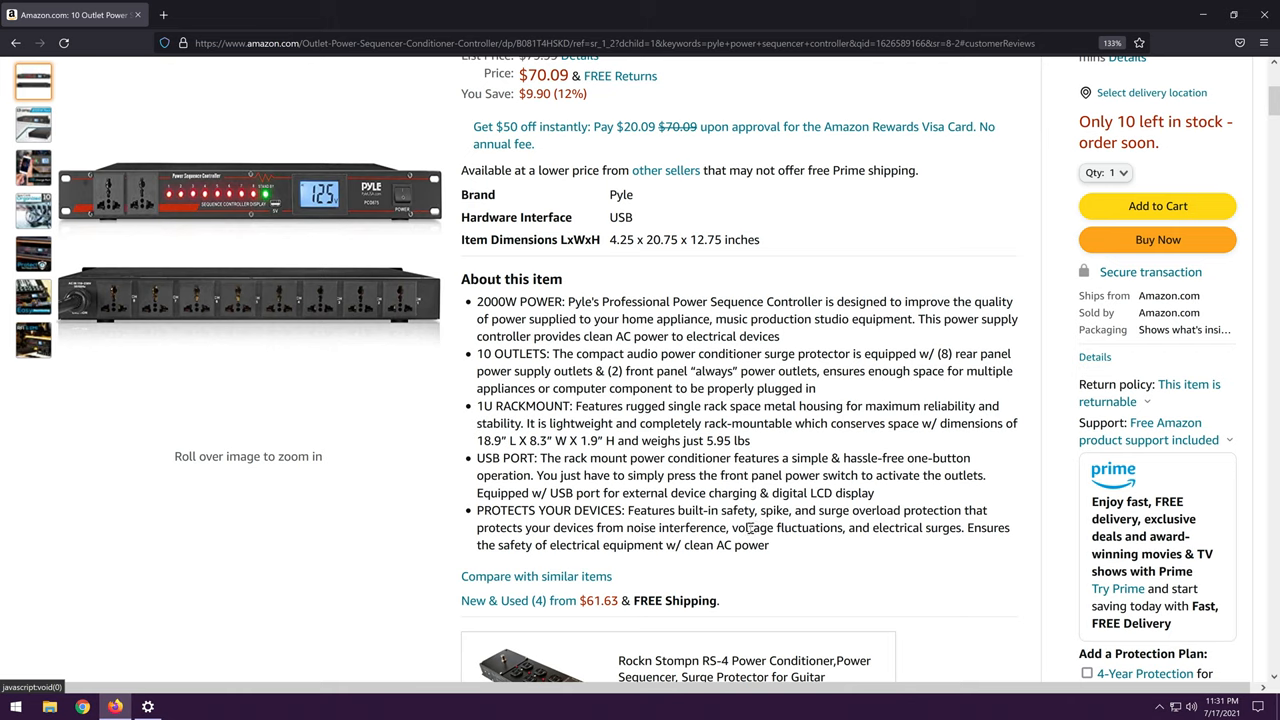
pyautogui.moveTo(816, 536)
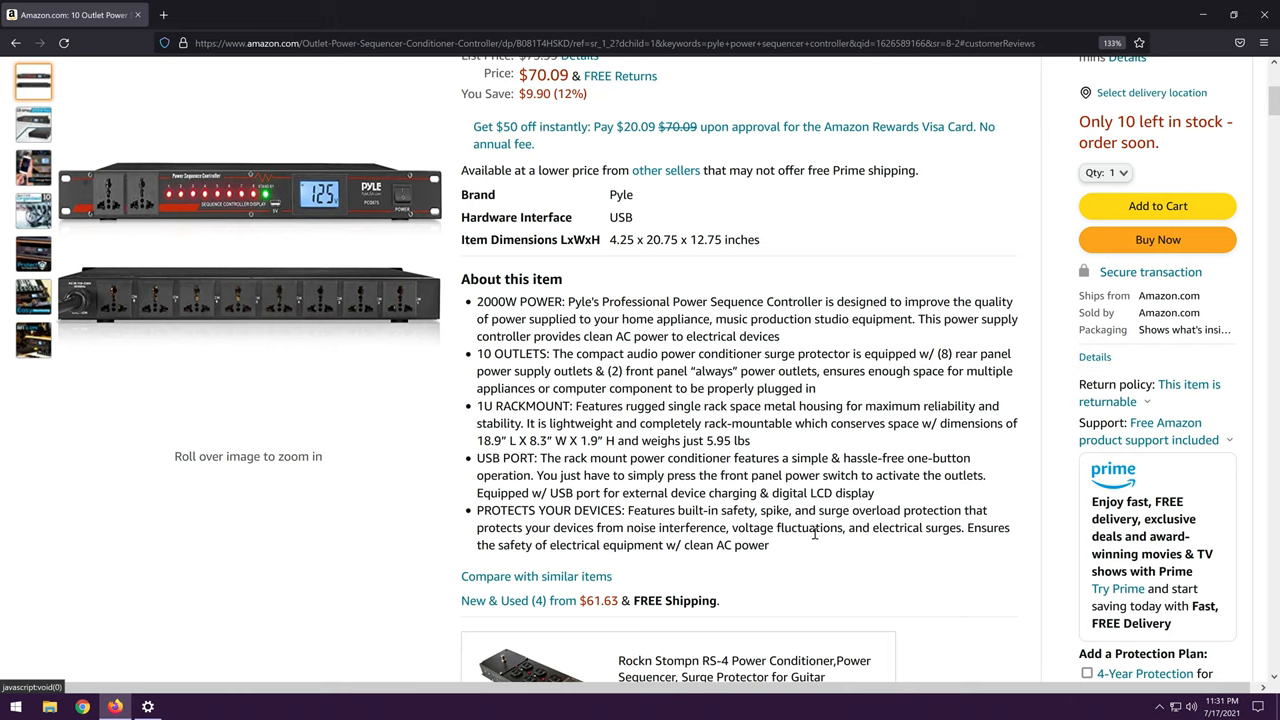
pyautogui.doubleClick(780, 528)
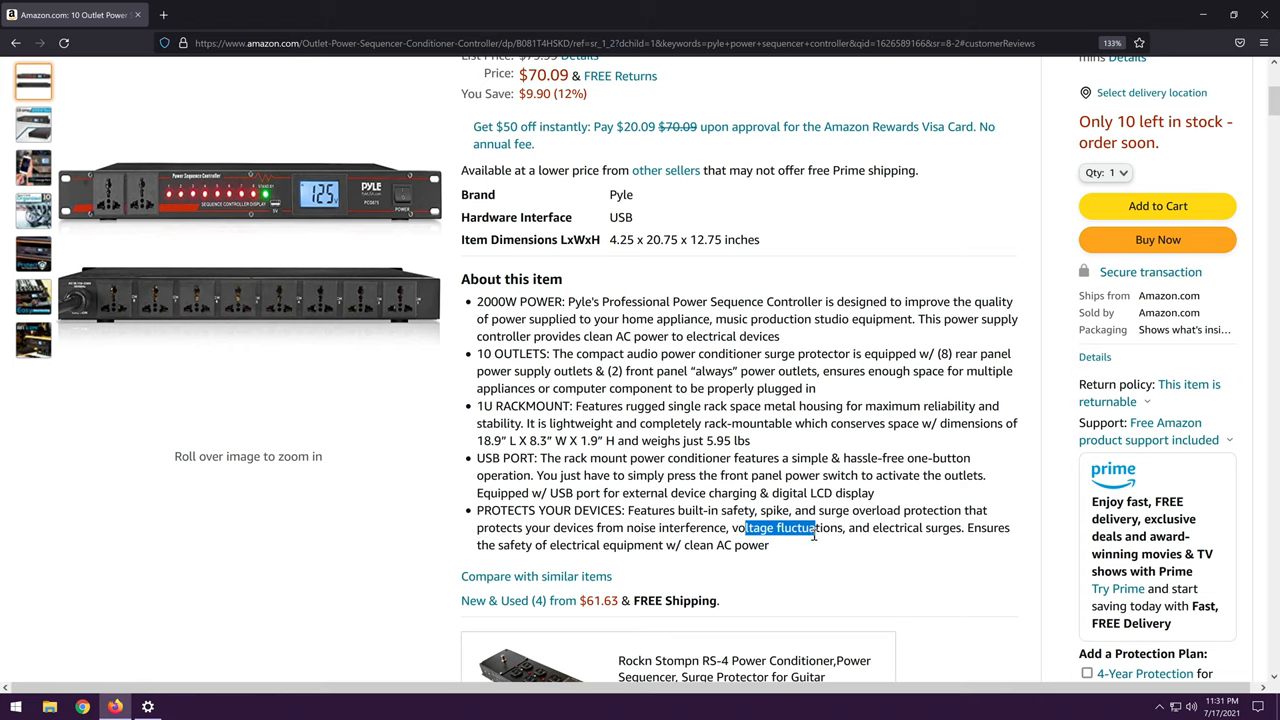
pyautogui.click(844, 568)
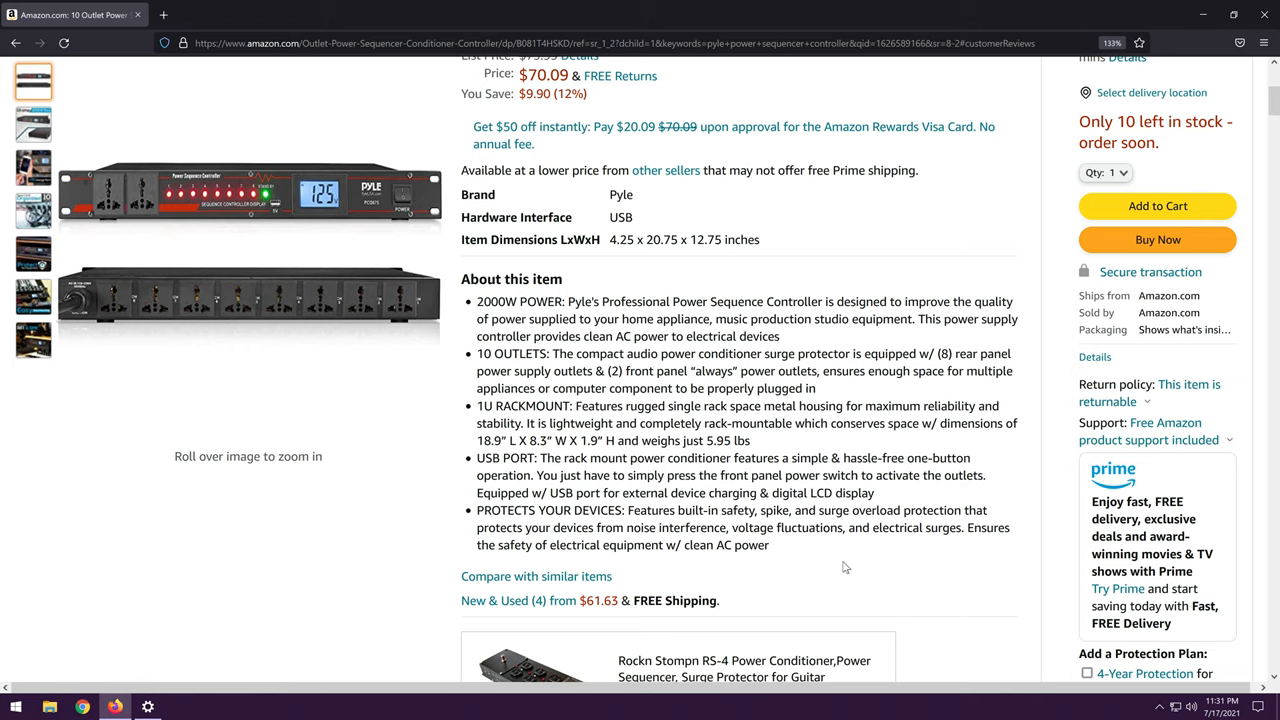
pyautogui.scroll(-3)
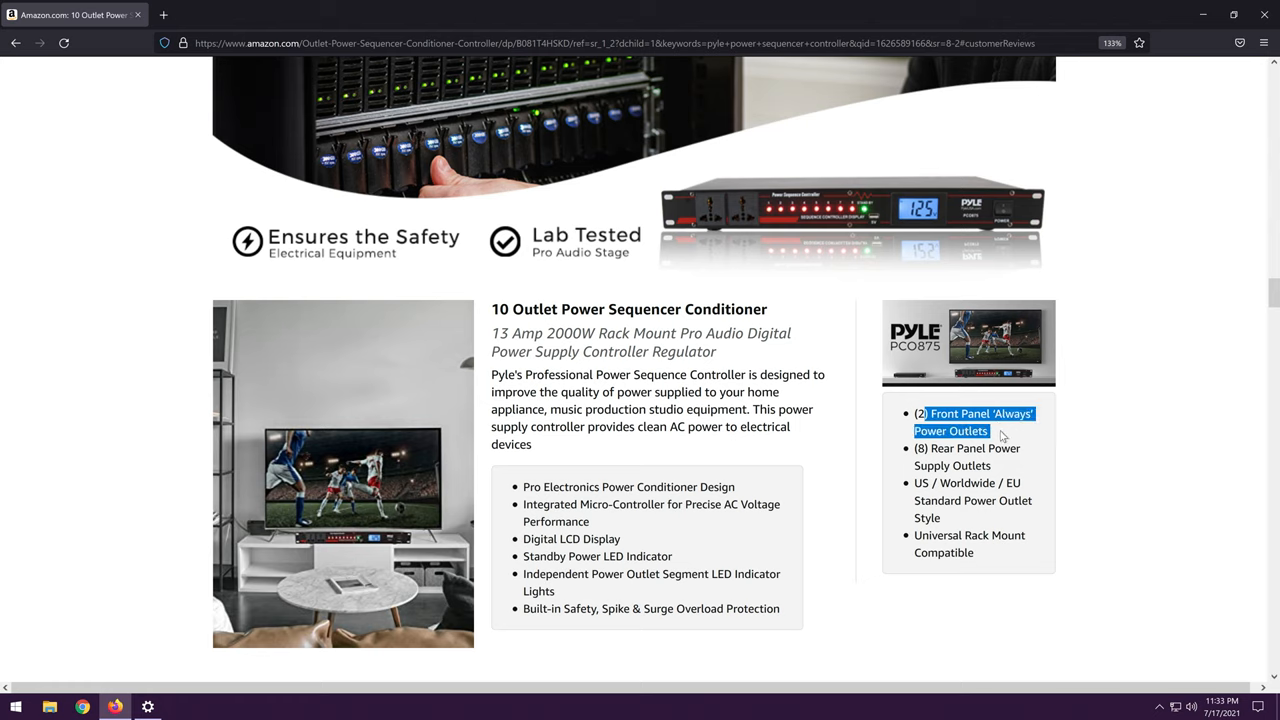
pyautogui.moveTo(960, 438)
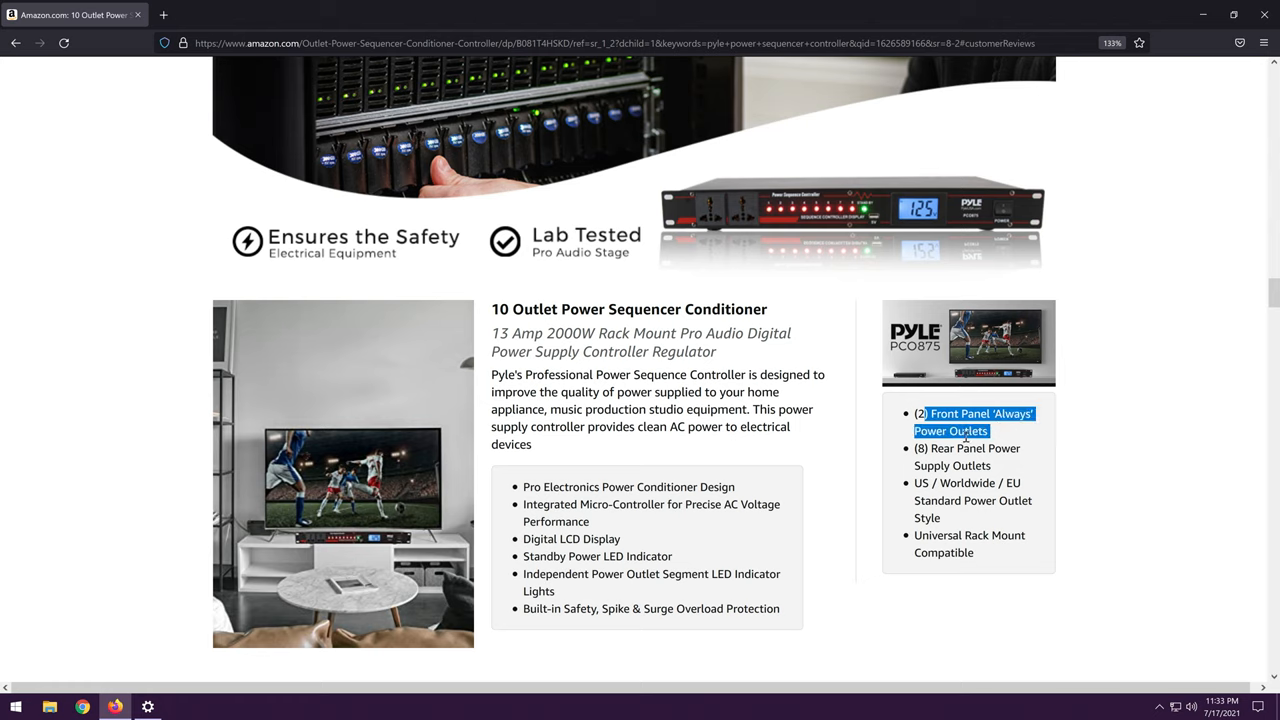
pyautogui.moveTo(974, 452)
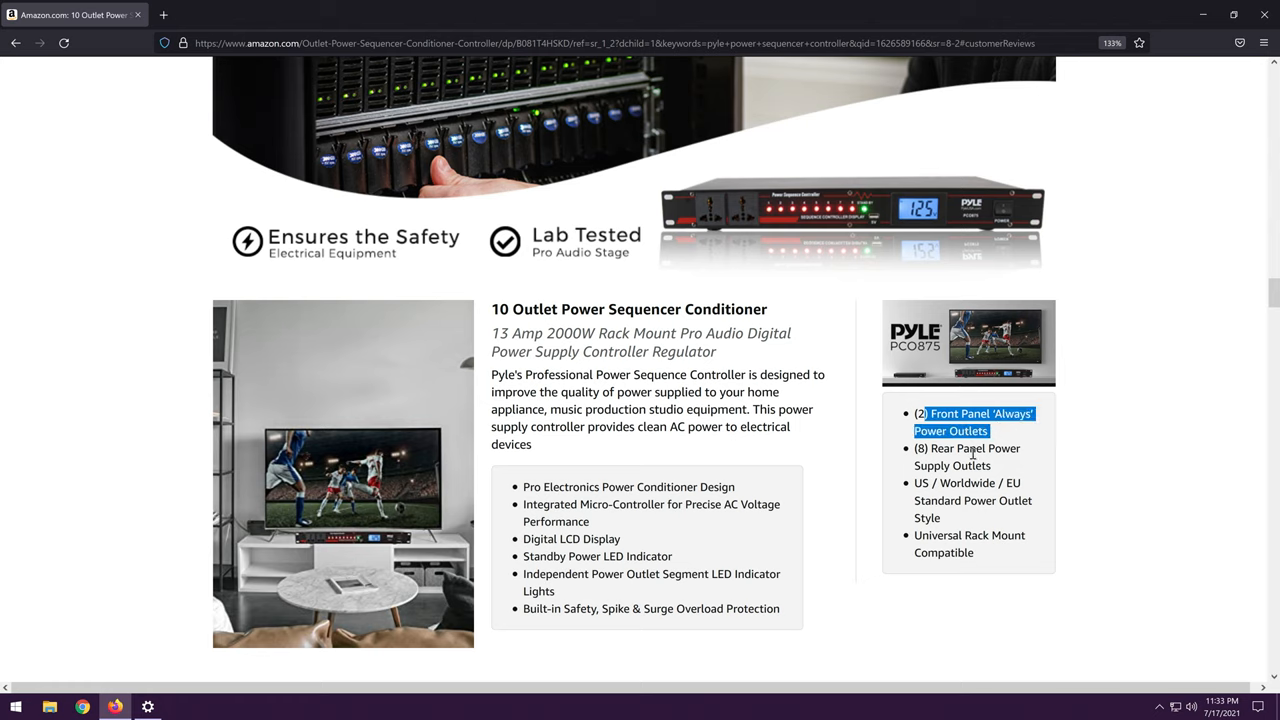
pyautogui.moveTo(958, 466)
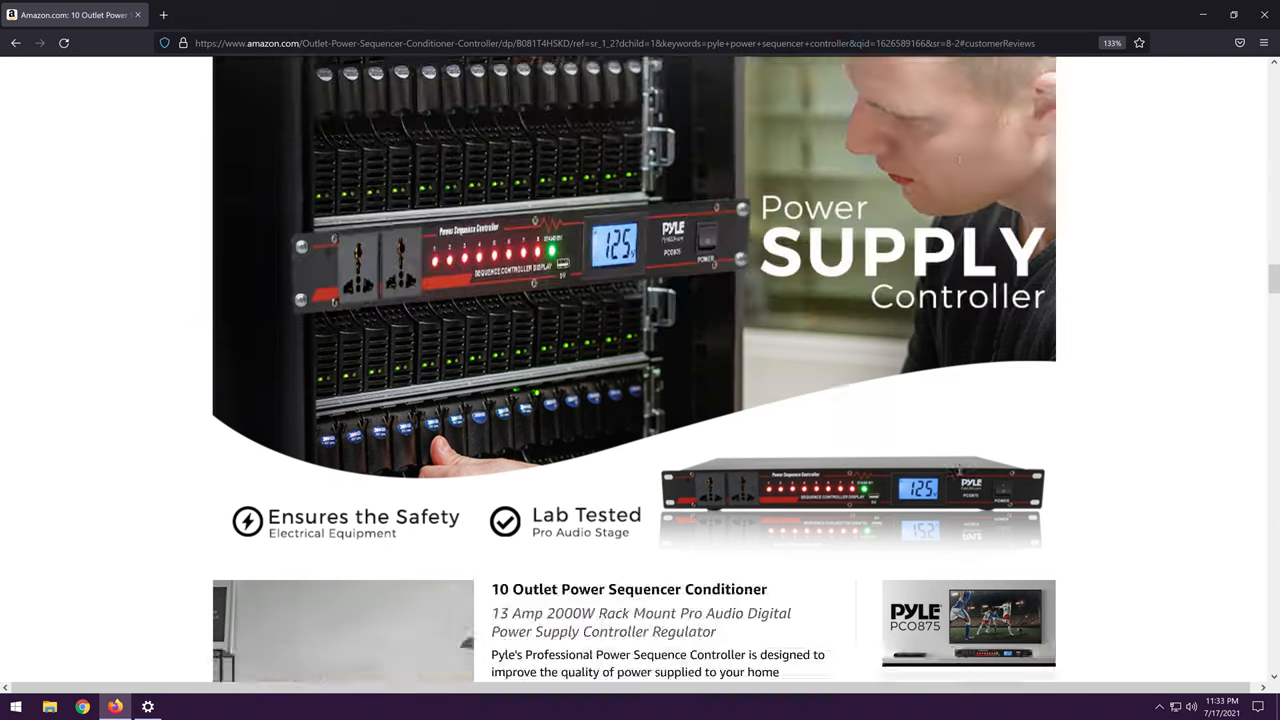
pyautogui.scroll(3)
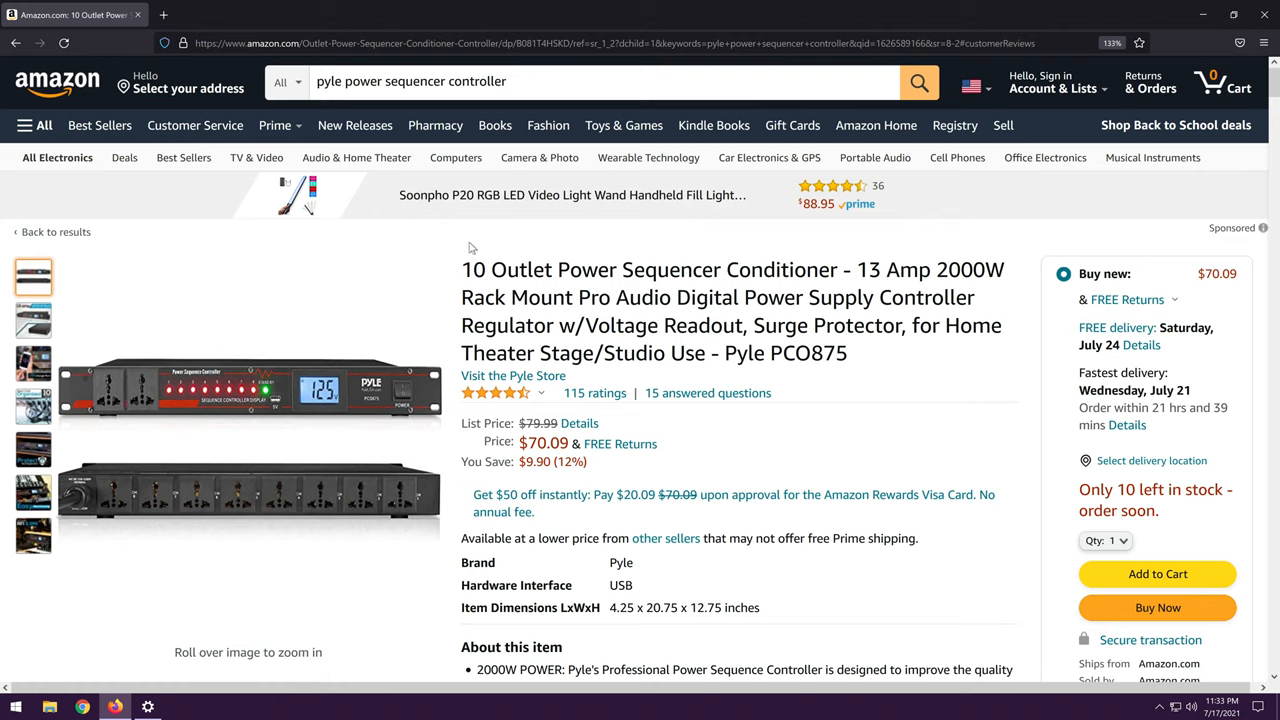
pyautogui.moveTo(712, 270)
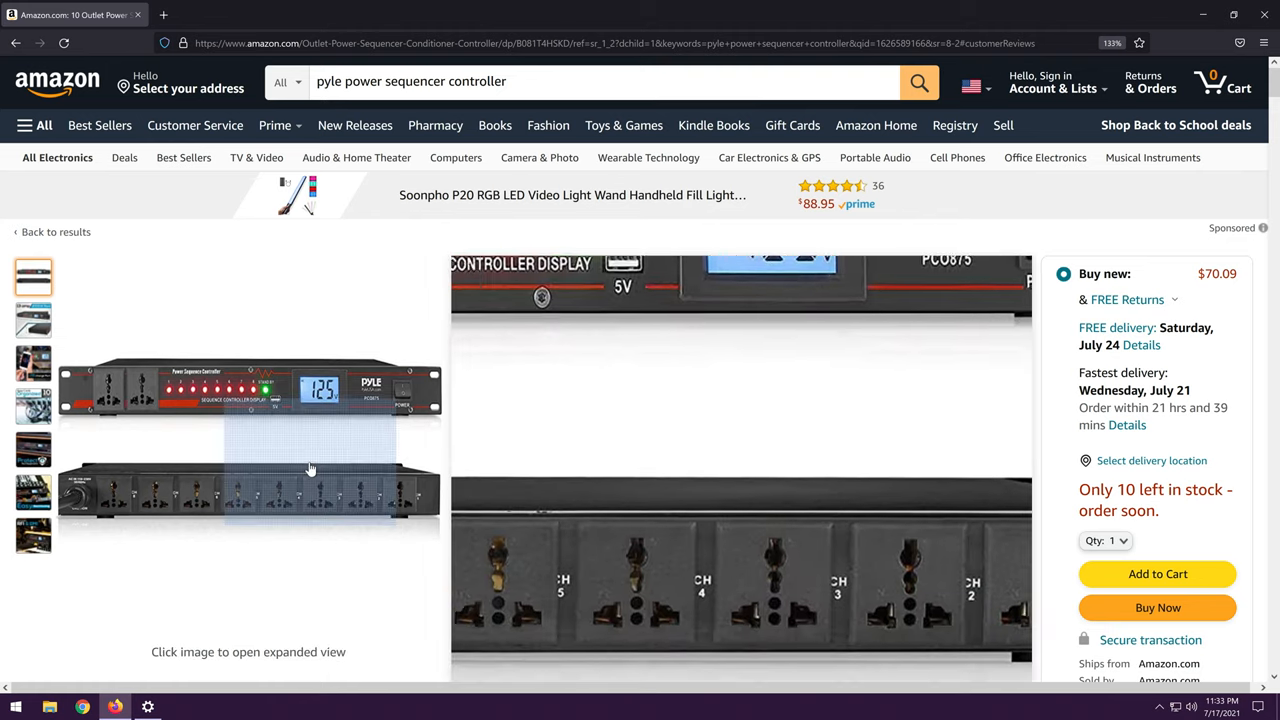
pyautogui.scroll(-3)
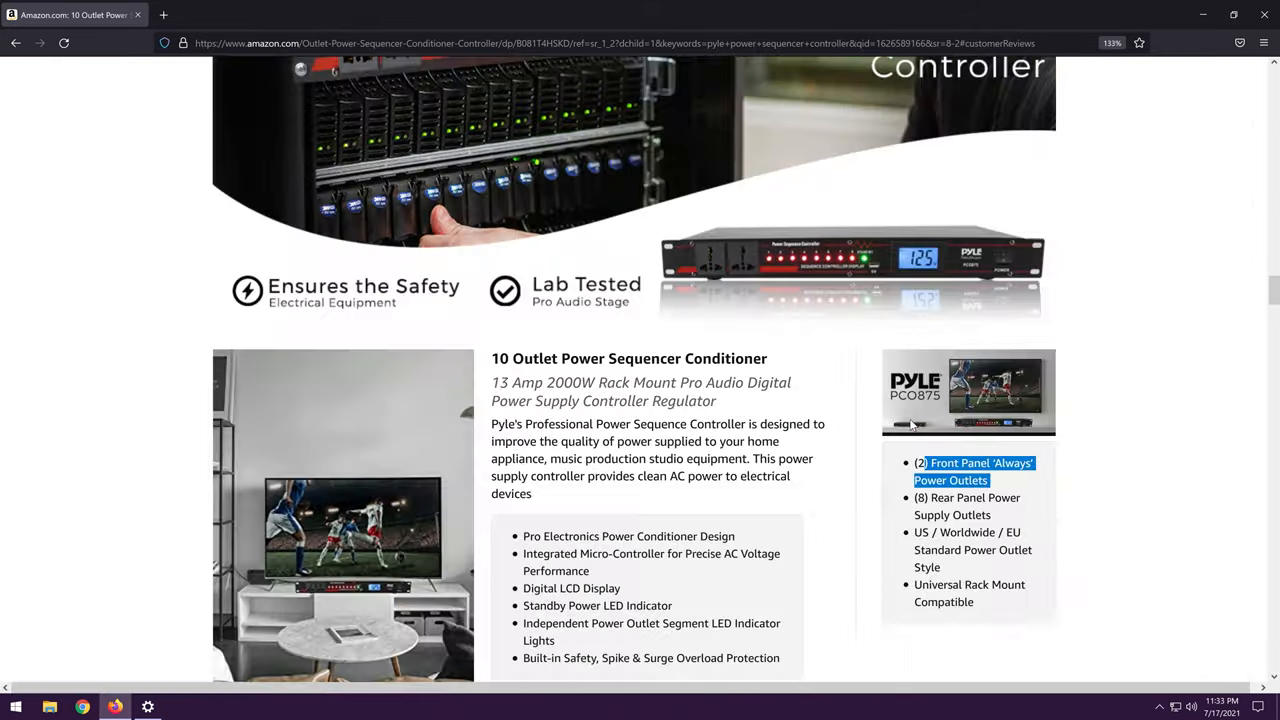
# Reach the customer reviews summary showing 4.6 out of 5 from 115 ratings.
pyautogui.scroll(-3)
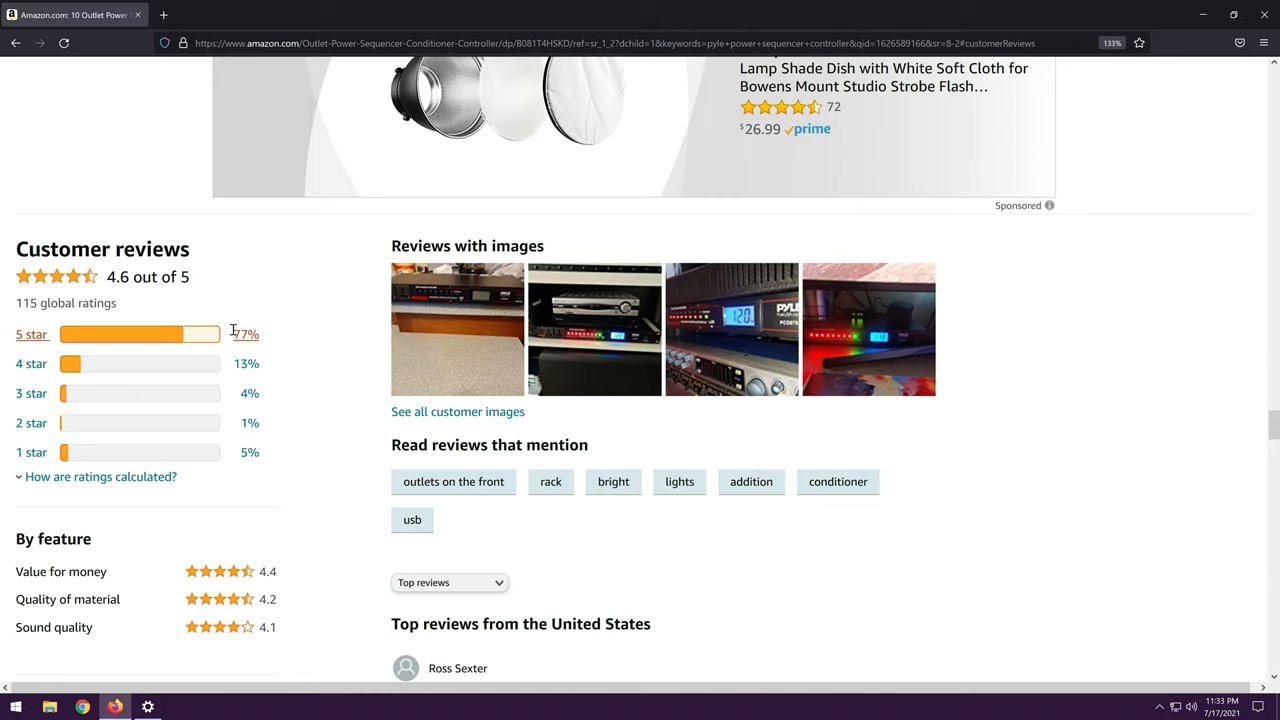
pyautogui.moveTo(244, 334)
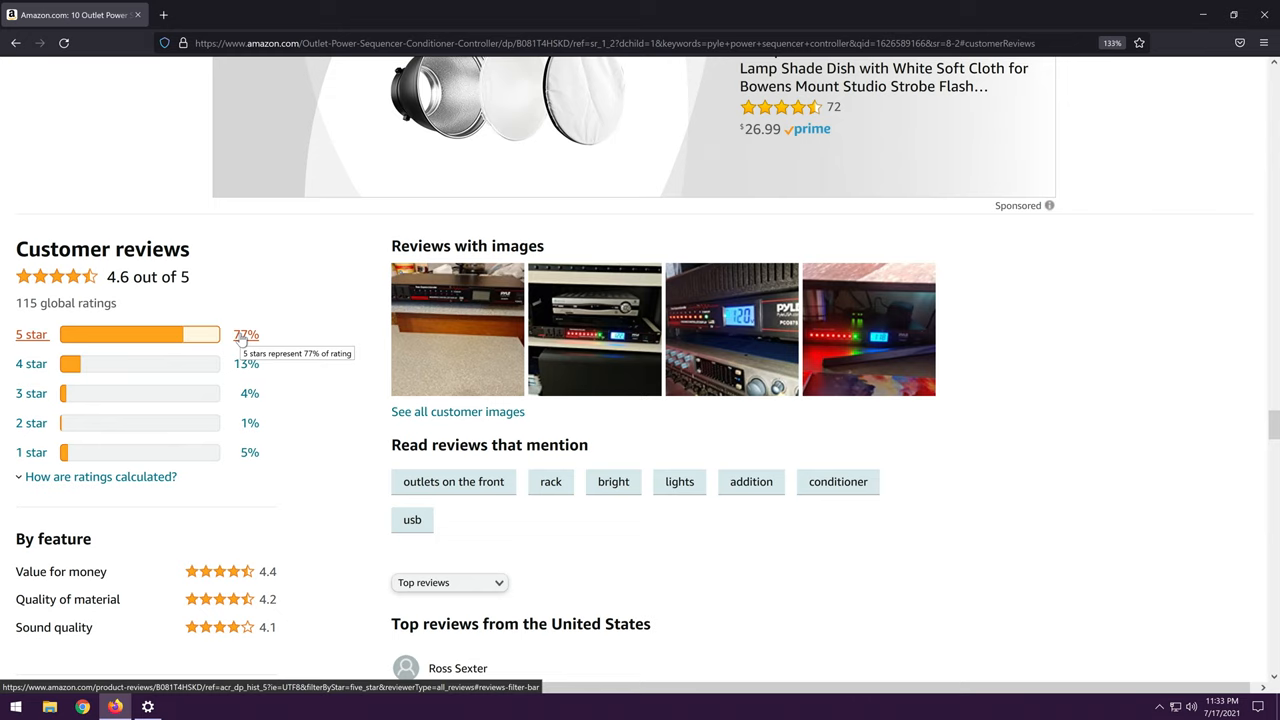
pyautogui.moveTo(290, 330)
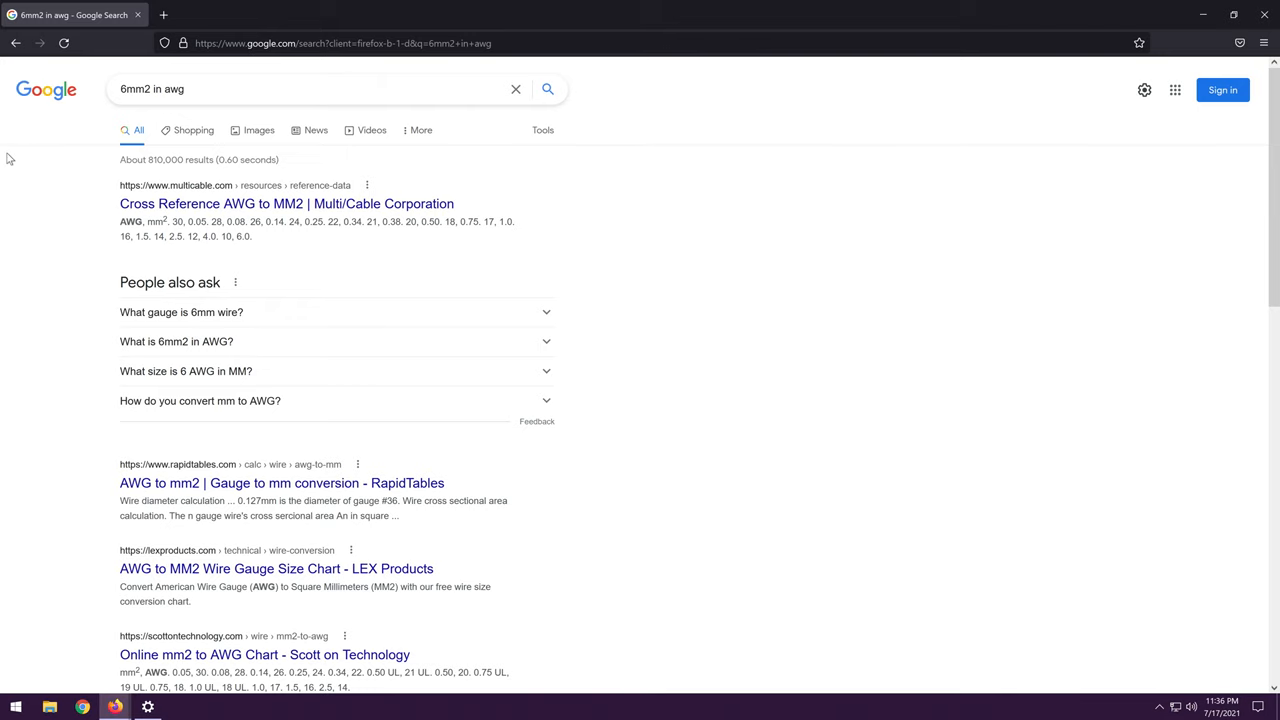
# Open the Multi/Cable chart and highlight AWG 10 beside 6.0 mm².
pyautogui.click(286, 204)
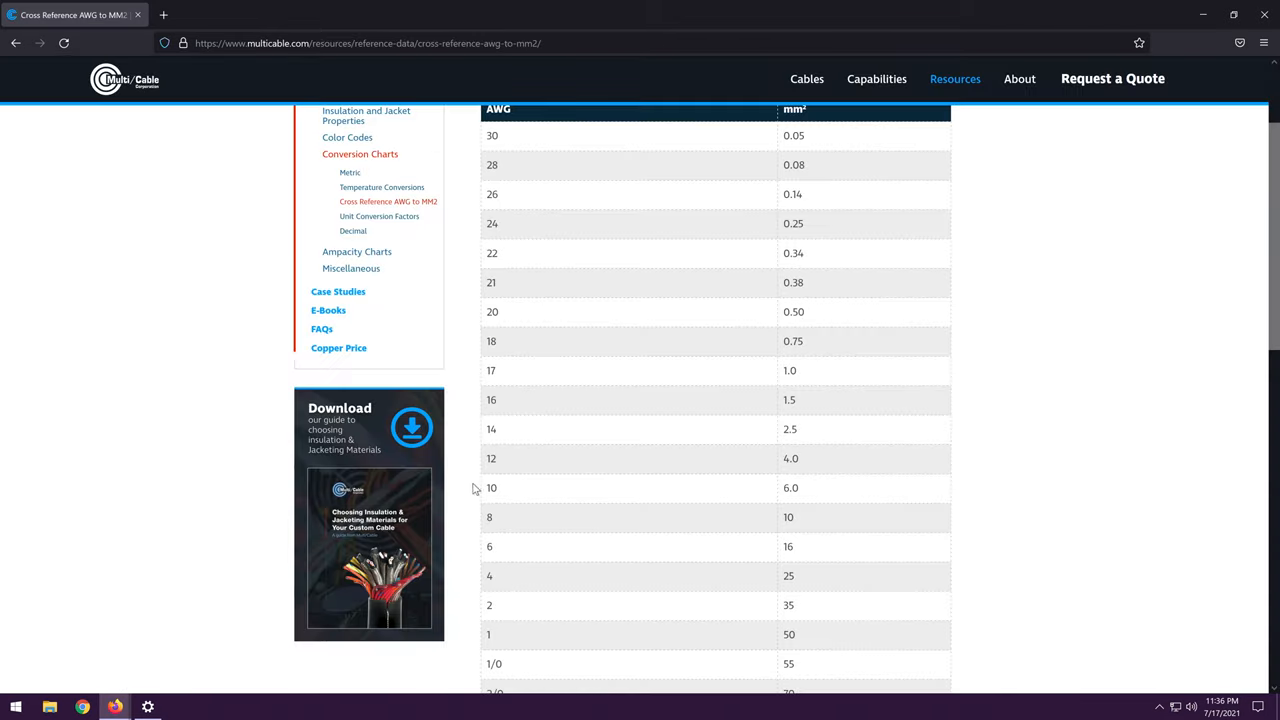
pyautogui.doubleClick(492, 488)
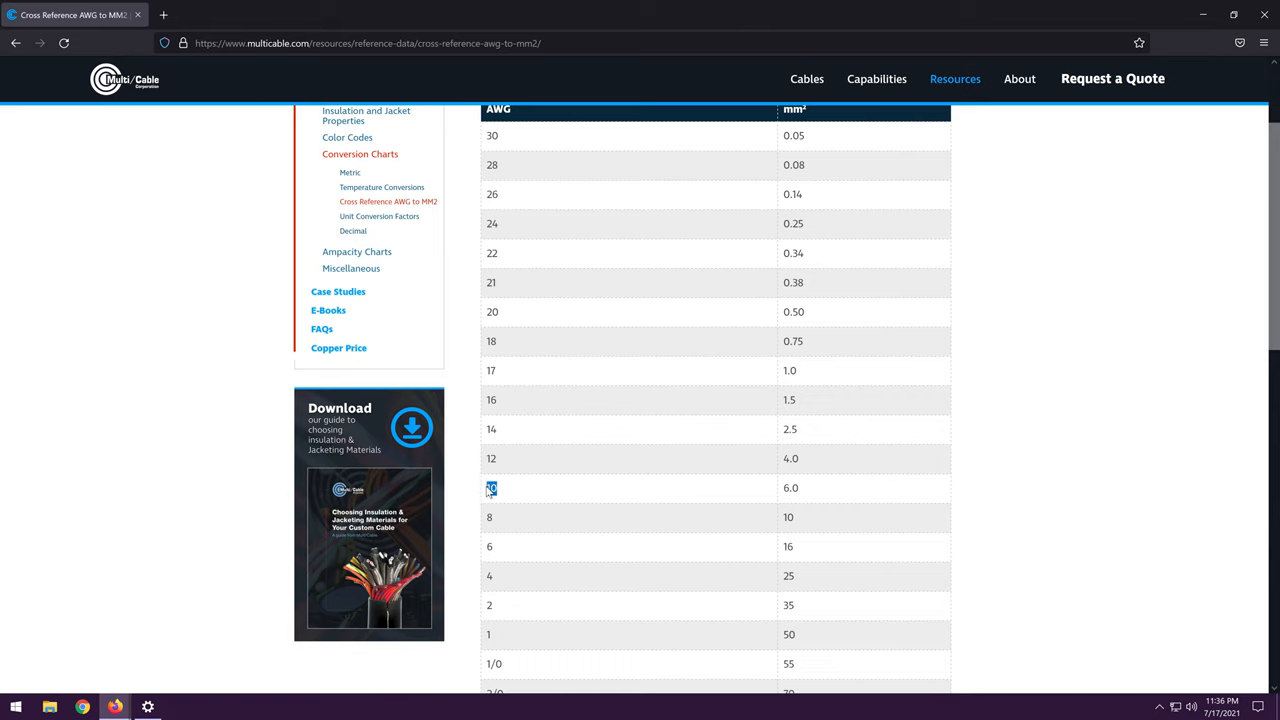